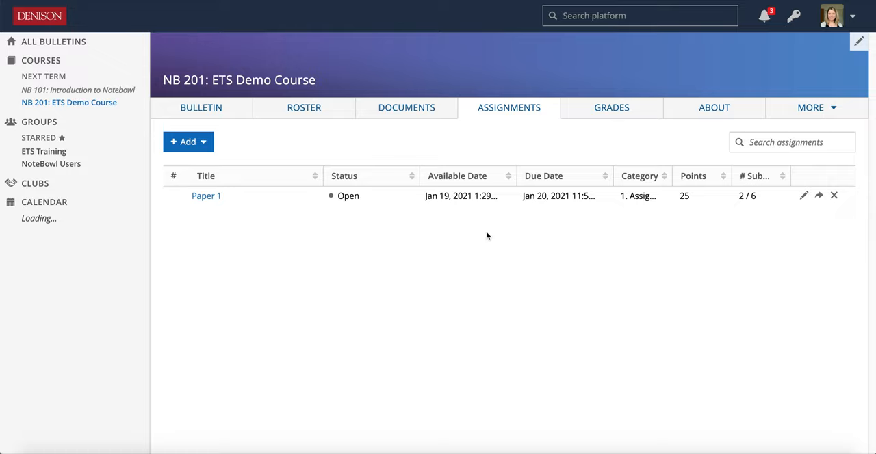
{"action": "mouse_move", "coordinate": [505, 145]}
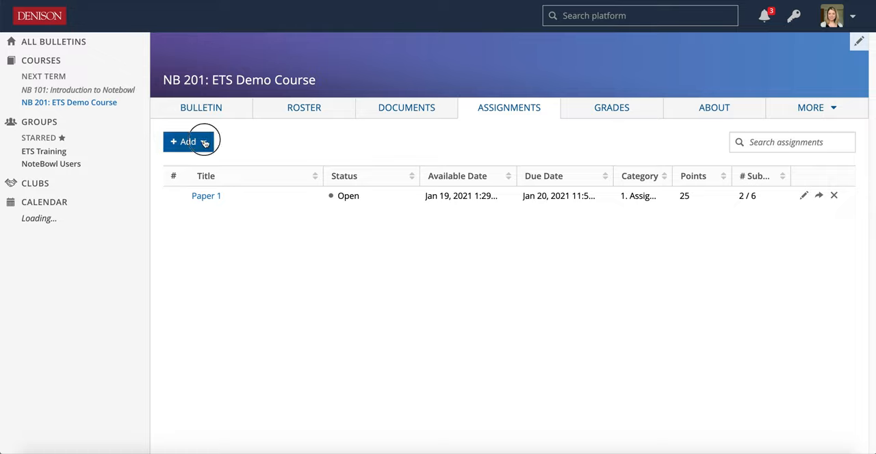
Step: Start a new assignment titled Paper 2 worth 25 points displayed as a Letter Grade
{"action": "left_click", "coordinate": [186, 143]}
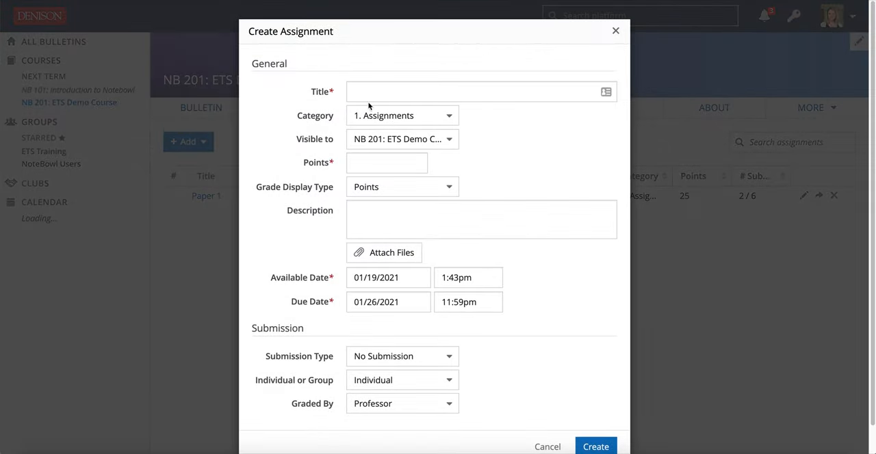
{"action": "type", "text": "Paper"}
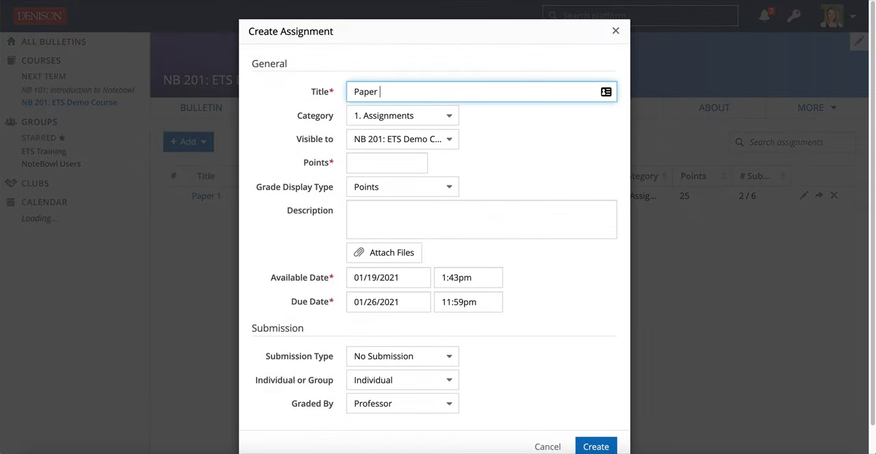
{"action": "left_click", "coordinate": [403, 115]}
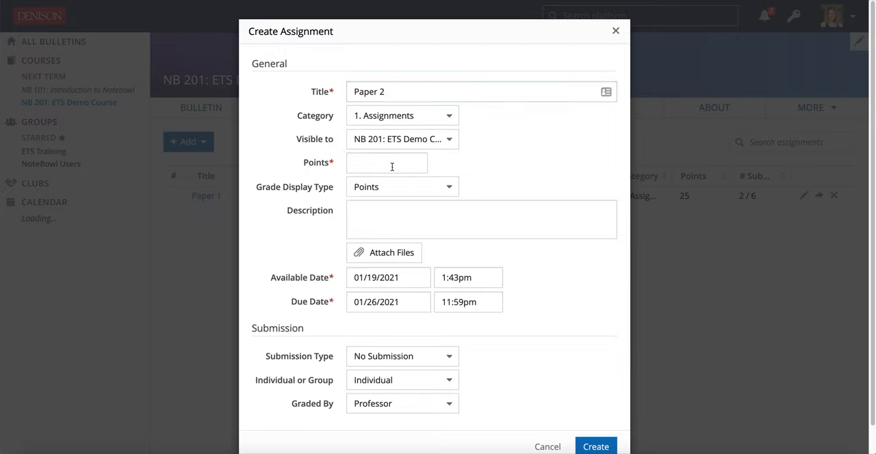
{"action": "type", "text": "25"}
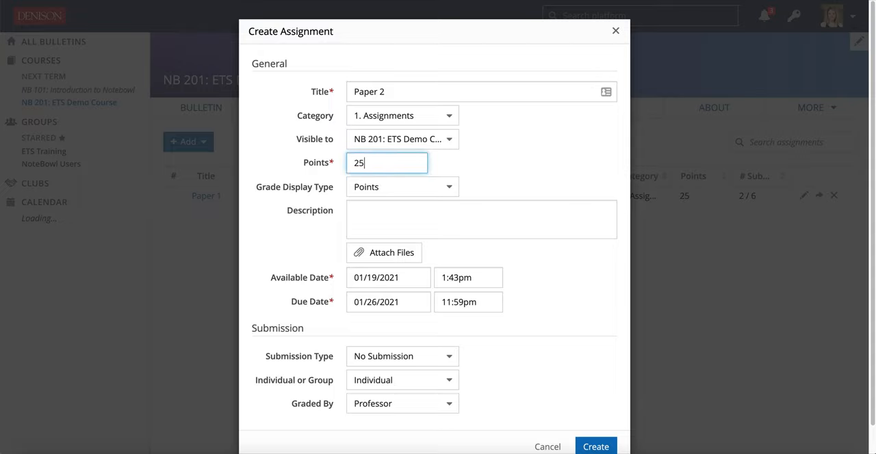
{"action": "left_click", "coordinate": [402, 186]}
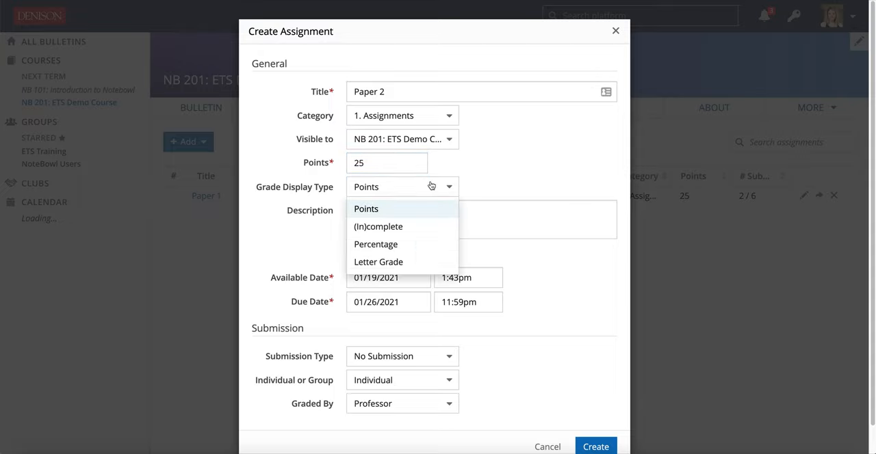
{"action": "left_click", "coordinate": [379, 262]}
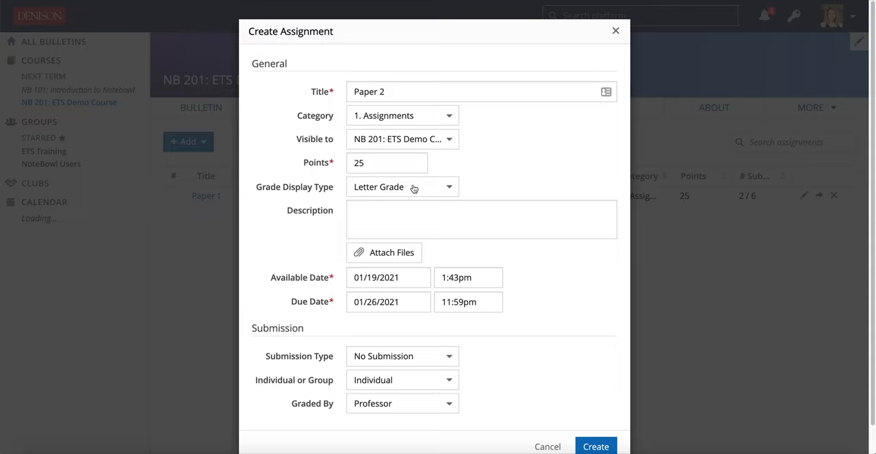
Step: Write the description asking students to read the attached assignment sheet
{"action": "left_click", "coordinate": [480, 219]}
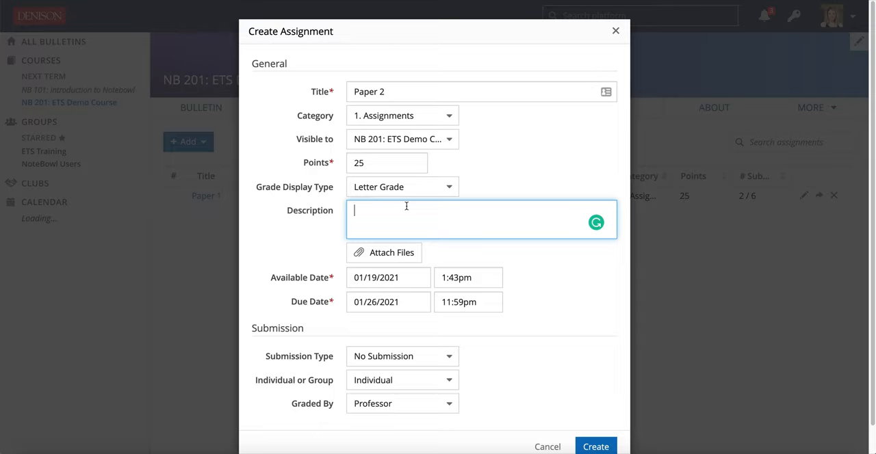
{"action": "type", "text": "Please read t"}
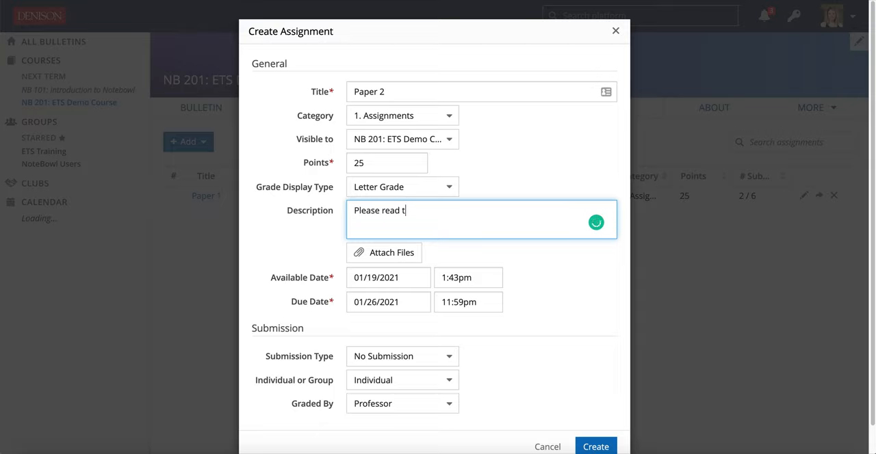
{"action": "type", "text": "he attached assignment sheet and upload a WORD document."}
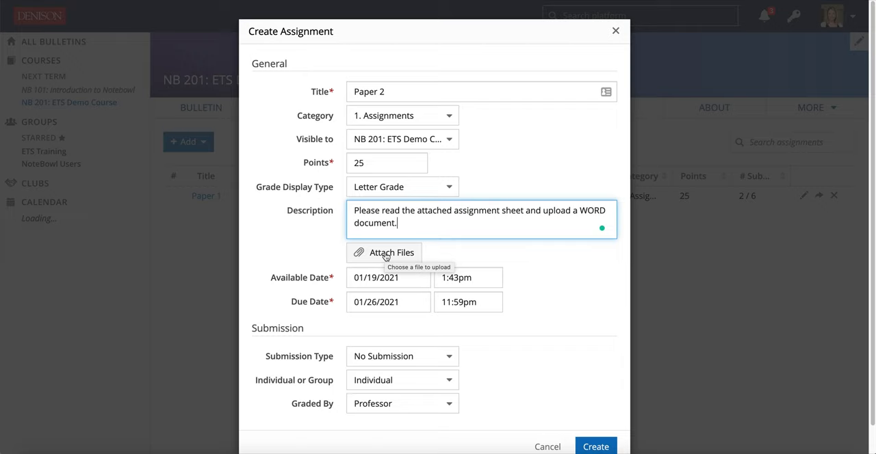
Step: Attach Class Plans.docx and make the assignment due January 20, 2021
{"action": "left_click", "coordinate": [383, 252]}
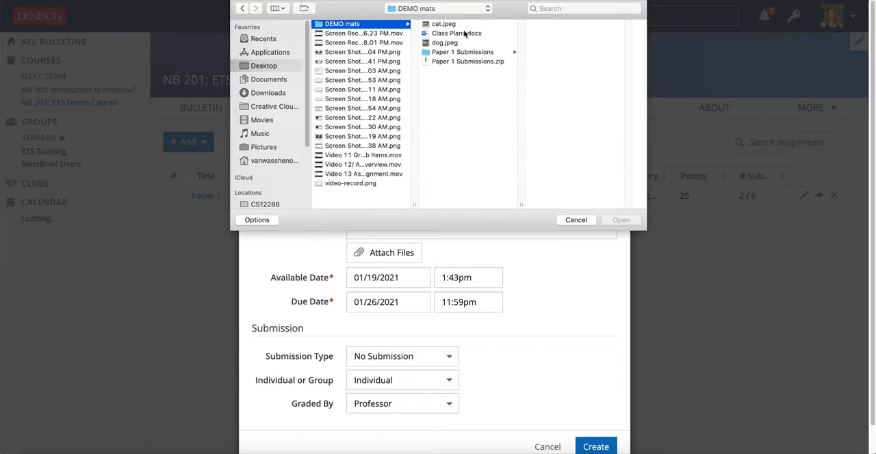
{"action": "left_click", "coordinate": [619, 219]}
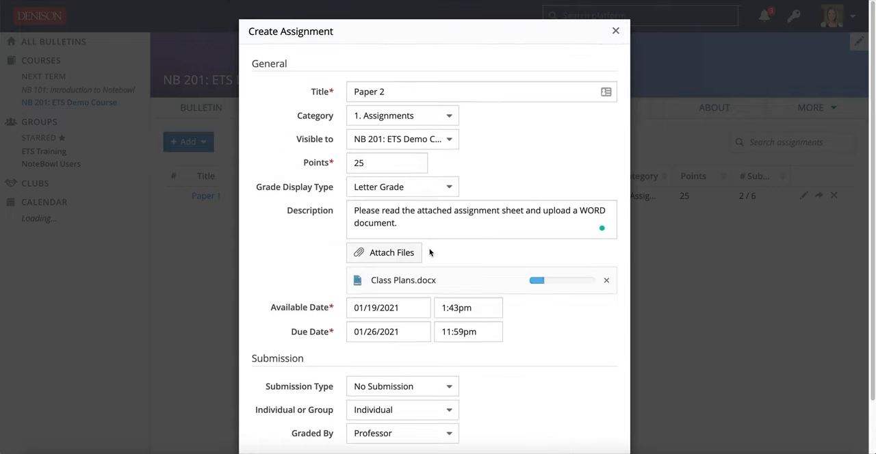
{"action": "scroll", "scroll_direction": "down", "scroll_amount": 3}
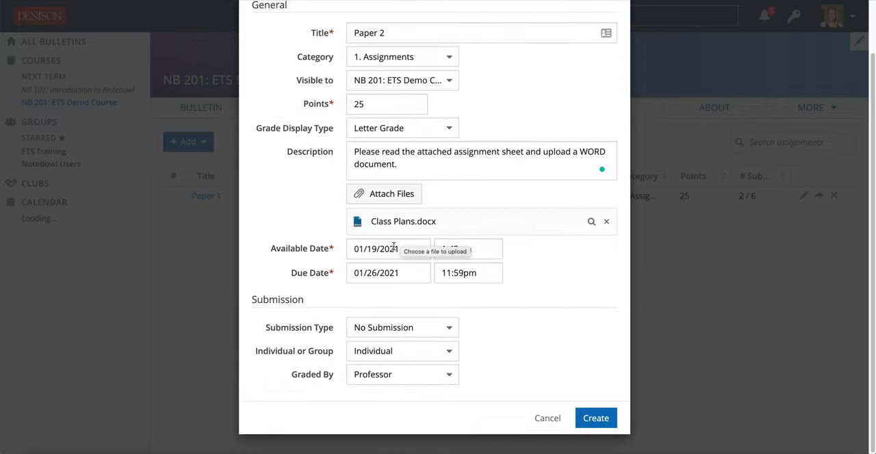
{"action": "left_click", "coordinate": [389, 273]}
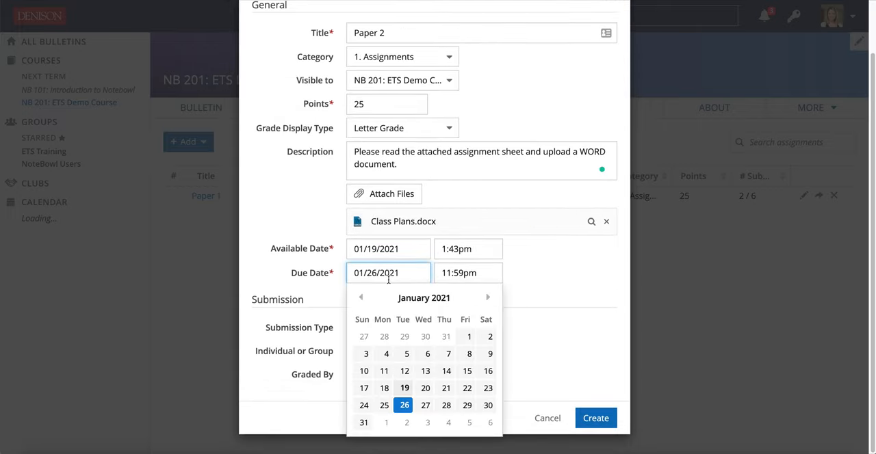
{"action": "left_click", "coordinate": [424, 389]}
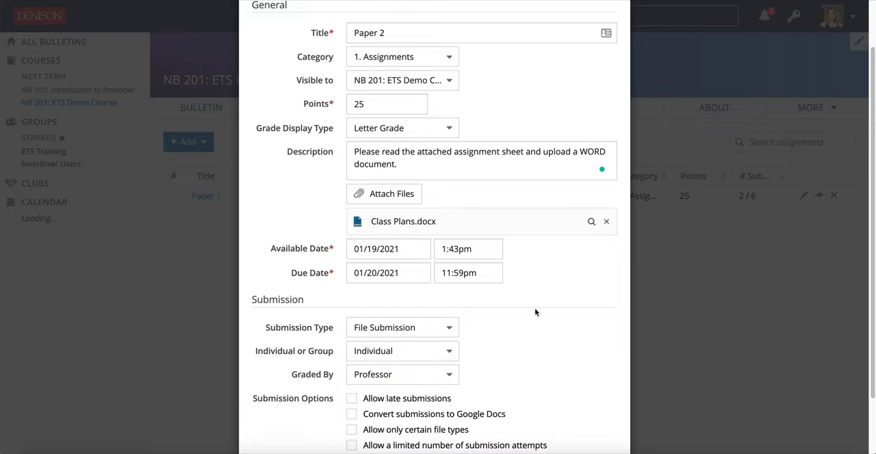
Step: Convert submissions to Google Docs and restrict uploads to doc, docx file types
{"action": "scroll", "scroll_direction": "down", "scroll_amount": 3}
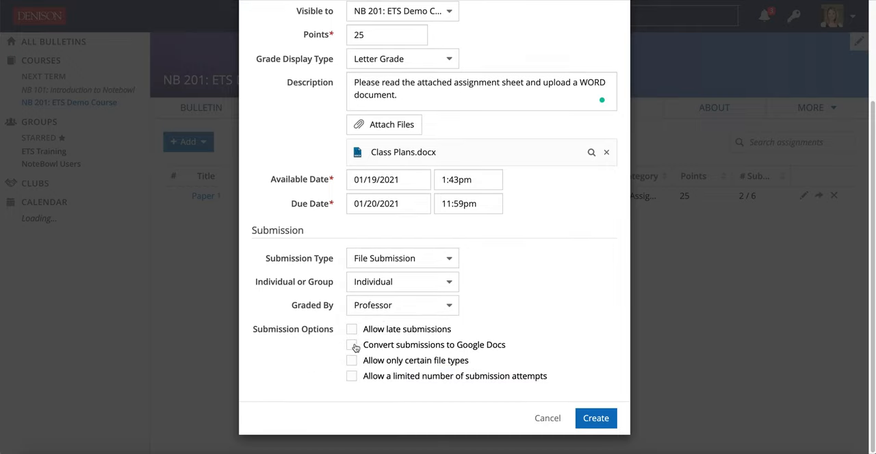
{"action": "left_click", "coordinate": [350, 345]}
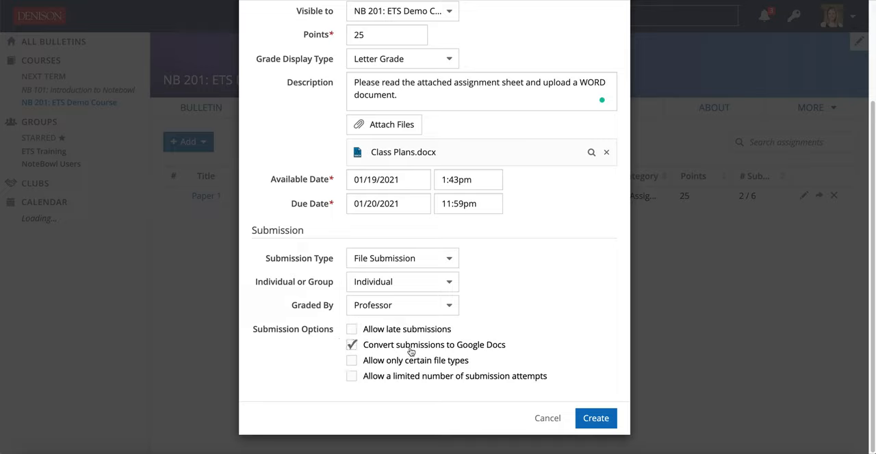
{"action": "left_click", "coordinate": [350, 361]}
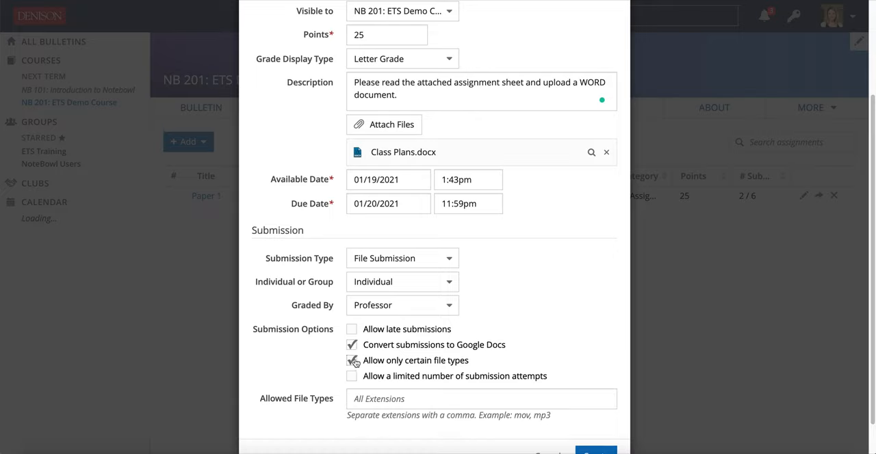
{"action": "type", "text": "d"}
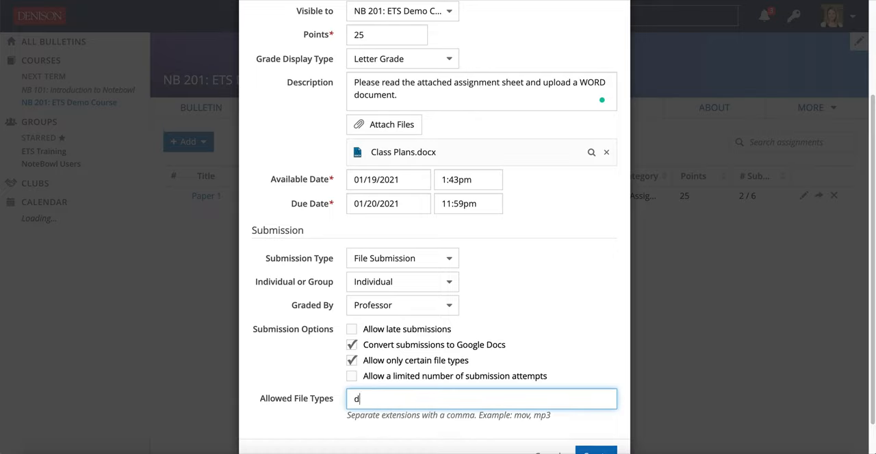
{"action": "type", "text": "oc, docx"}
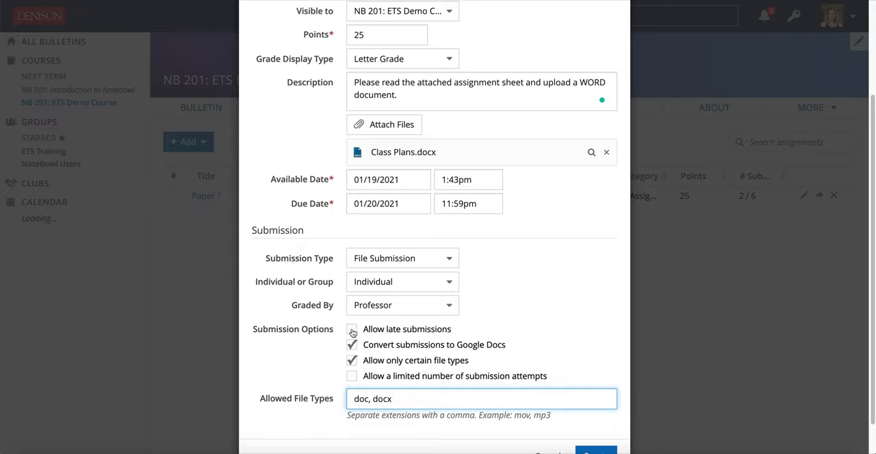
Step: Allow late submissions for the assignment
{"action": "left_click", "coordinate": [352, 328]}
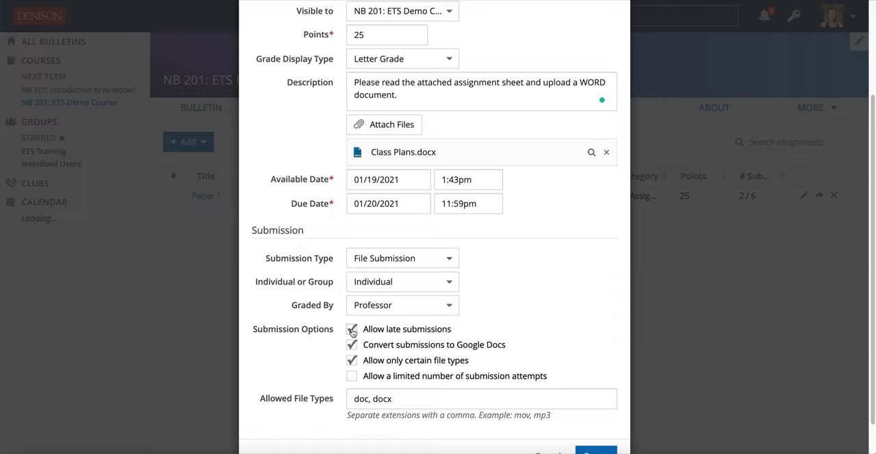
{"action": "left_click", "coordinate": [350, 328]}
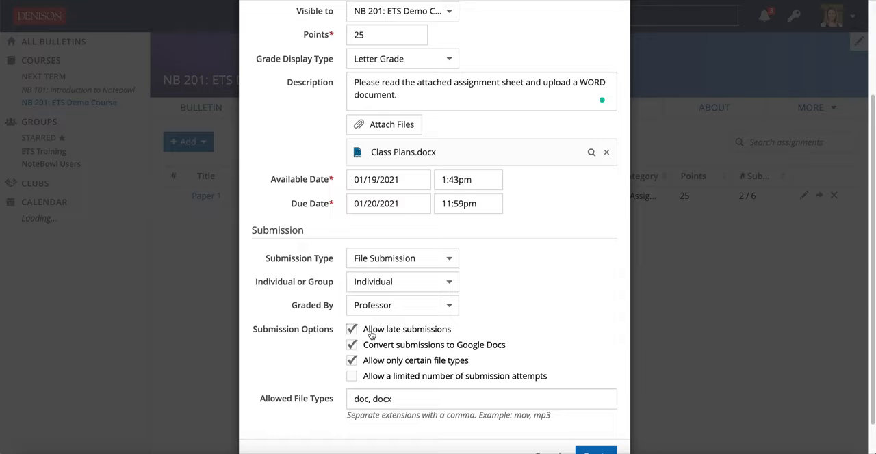
{"action": "scroll", "scroll_direction": "down", "scroll_amount": 3}
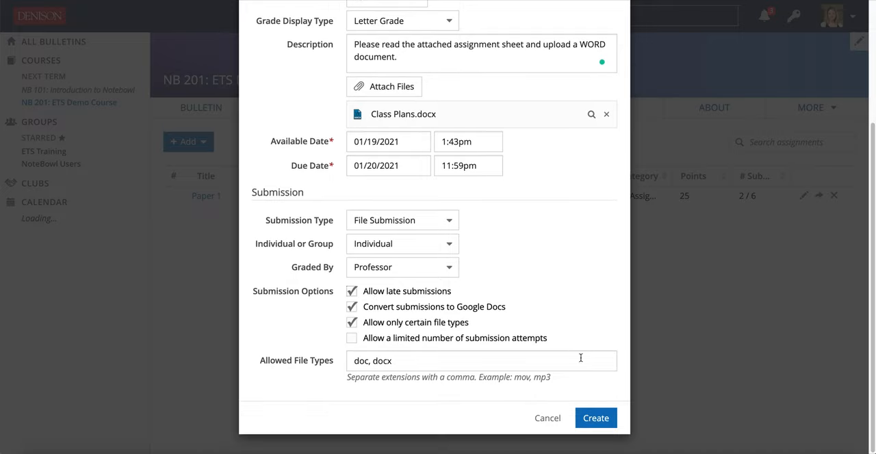
{"action": "left_click", "coordinate": [594, 419]}
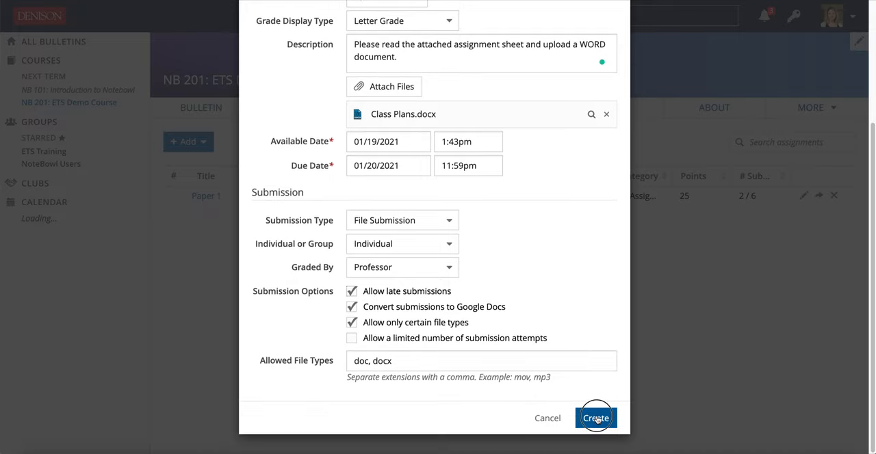
Step: Create Paper 2 and review its page with the description, attached sheet and unpublished grades
{"action": "left_click", "coordinate": [594, 419]}
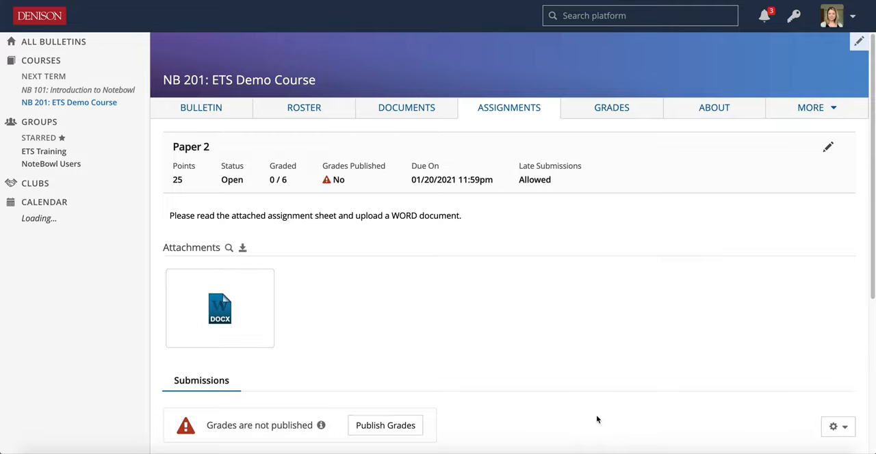
{"action": "scroll", "scroll_direction": "down", "scroll_amount": 3}
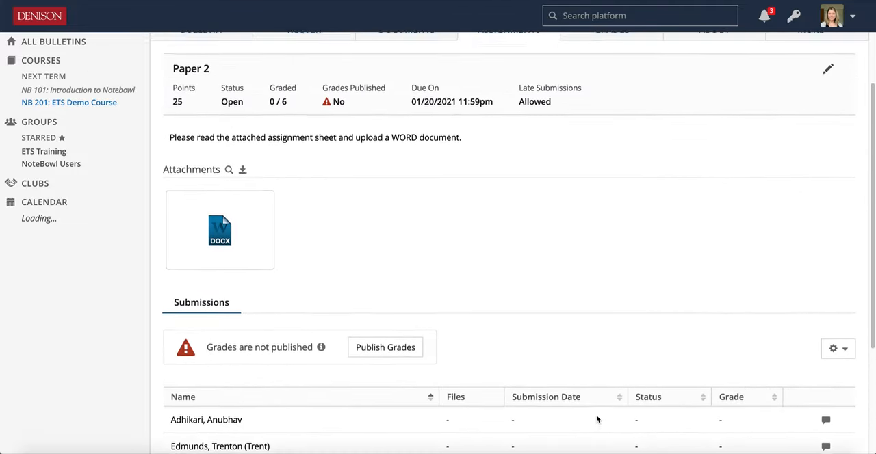
{"action": "scroll", "scroll_direction": "down", "scroll_amount": 3}
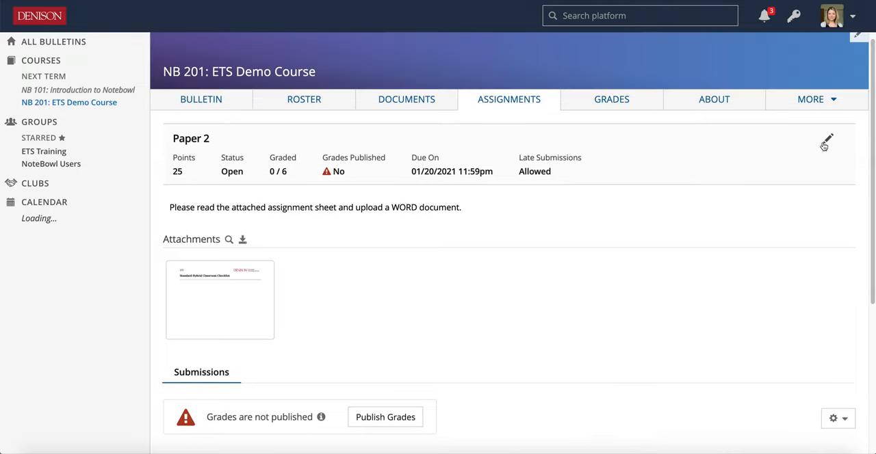
{"action": "left_click", "coordinate": [810, 98]}
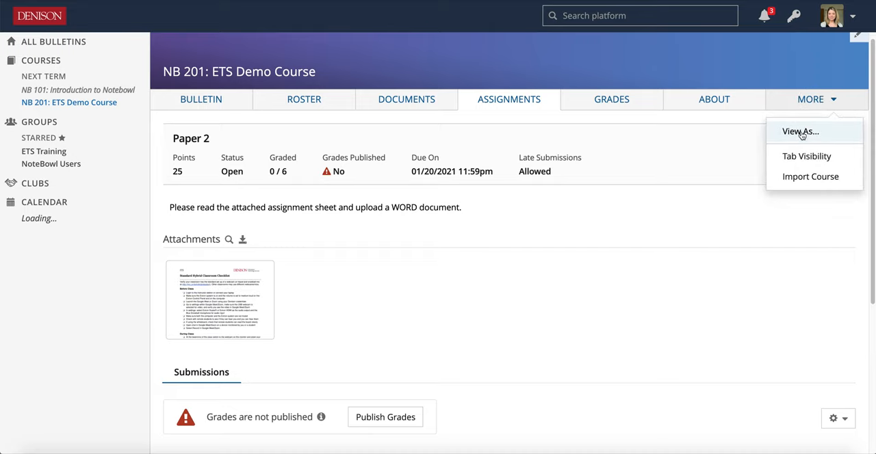
{"action": "left_click", "coordinate": [799, 132]}
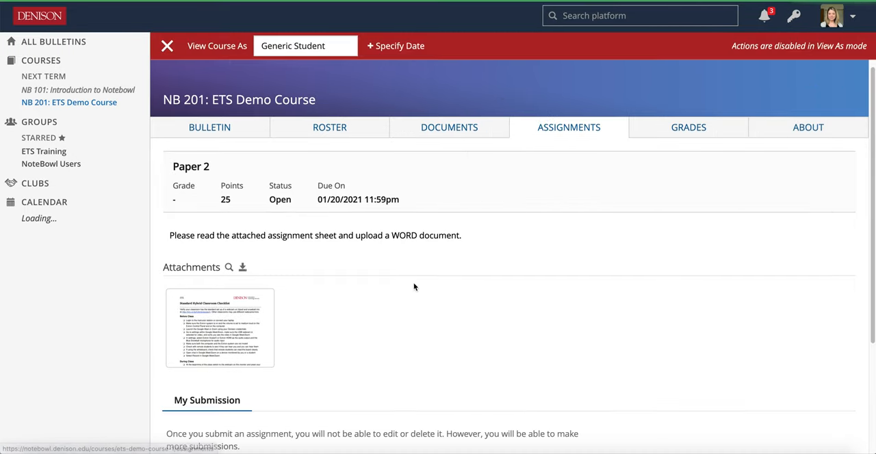
{"action": "scroll", "scroll_direction": "down", "scroll_amount": 3}
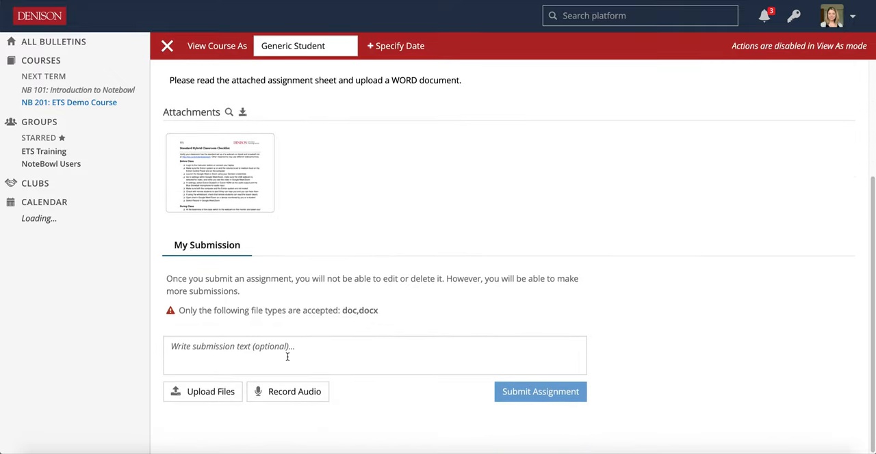
{"action": "mouse_move", "coordinate": [344, 312]}
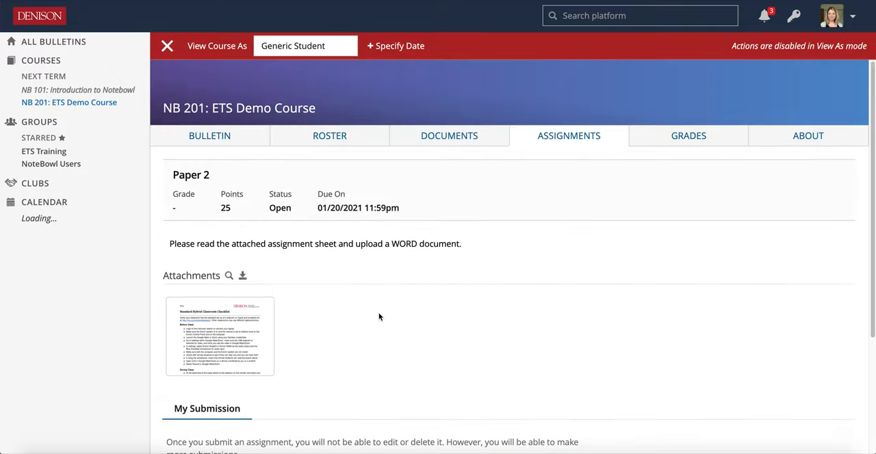
{"action": "left_click", "coordinate": [167, 45]}
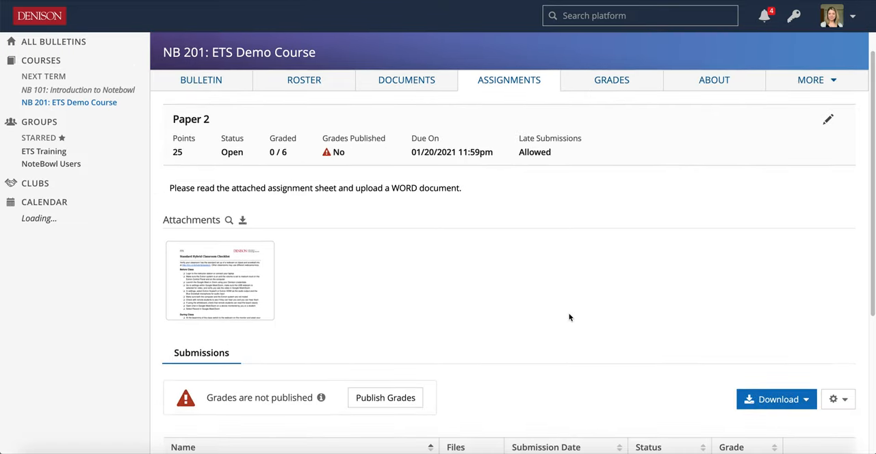
{"action": "scroll", "scroll_direction": "down", "scroll_amount": 3}
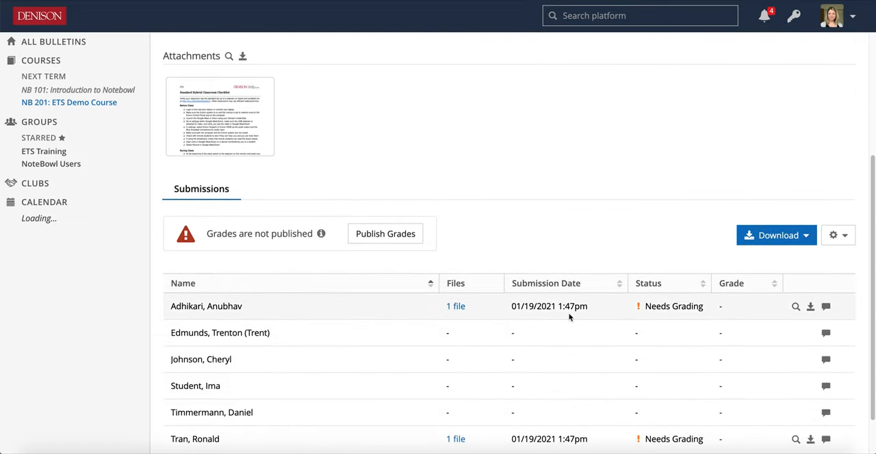
{"action": "scroll", "scroll_direction": "down", "scroll_amount": 3}
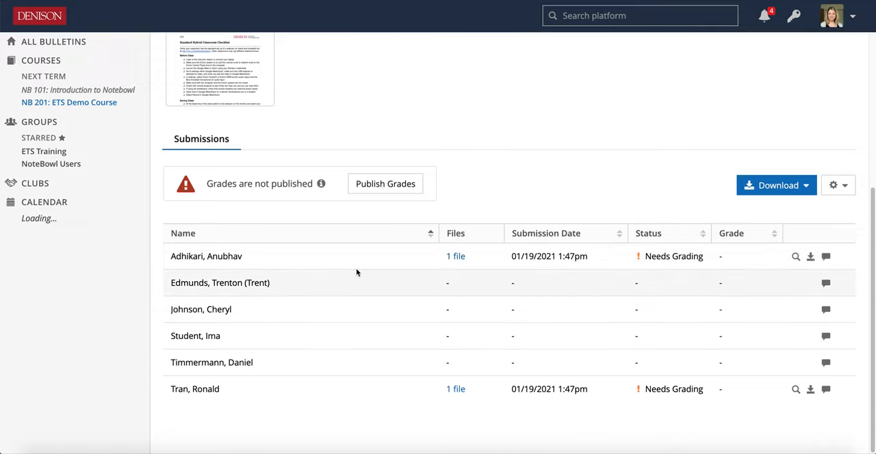
{"action": "mouse_move", "coordinate": [397, 271]}
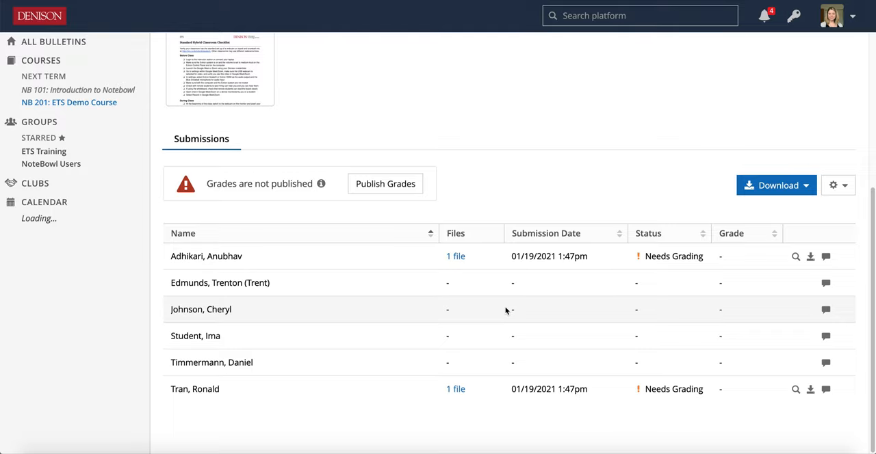
{"action": "mouse_move", "coordinate": [796, 257]}
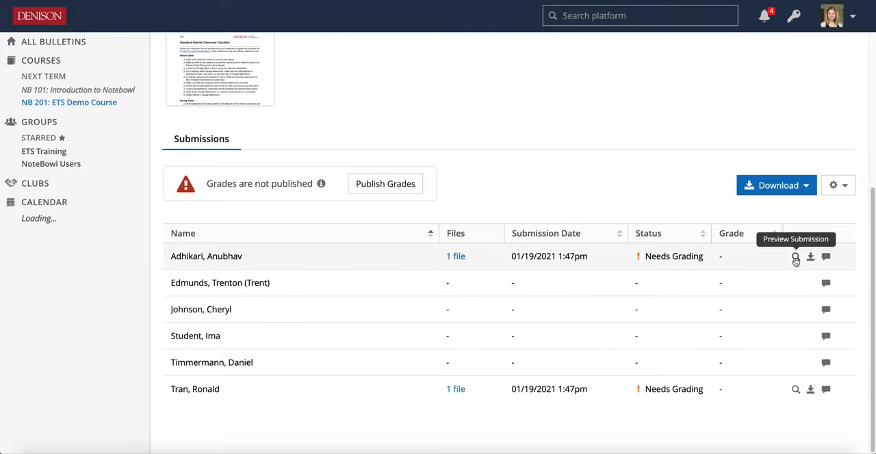
{"action": "left_click", "coordinate": [795, 256]}
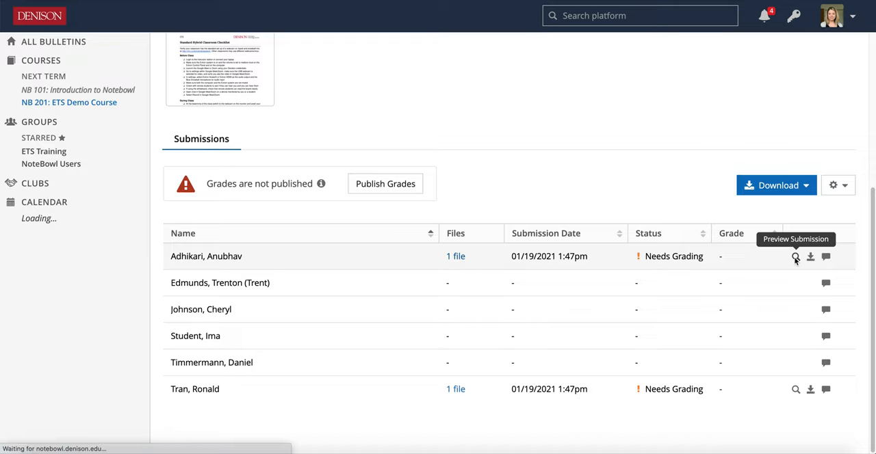
Step: Post the comment Yes! on the opening sentence about Doris Salcedo in the first submission
{"action": "left_click", "coordinate": [796, 256]}
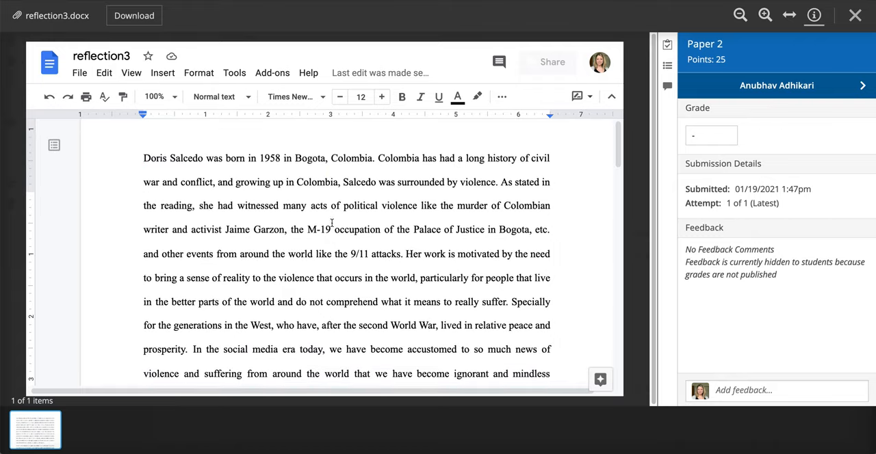
{"action": "scroll", "scroll_direction": "down", "scroll_amount": 3}
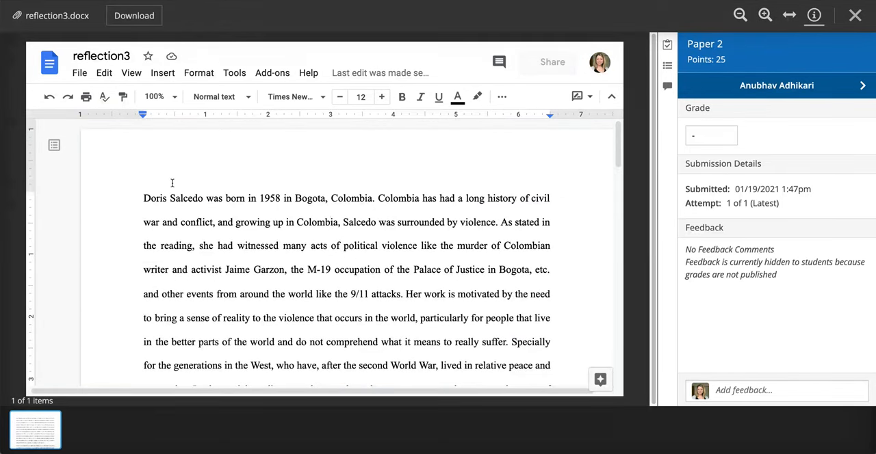
{"action": "left_click_drag", "start_coordinate": [144, 197], "coordinate": [327, 197]}
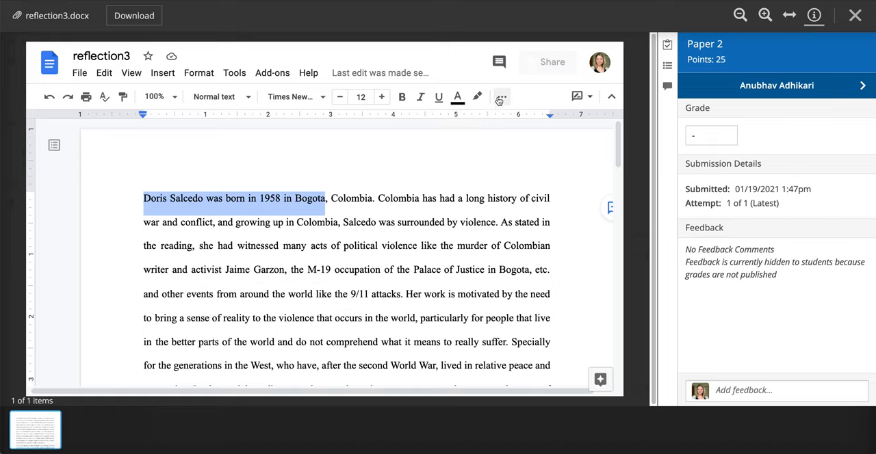
{"action": "left_click", "coordinate": [501, 96]}
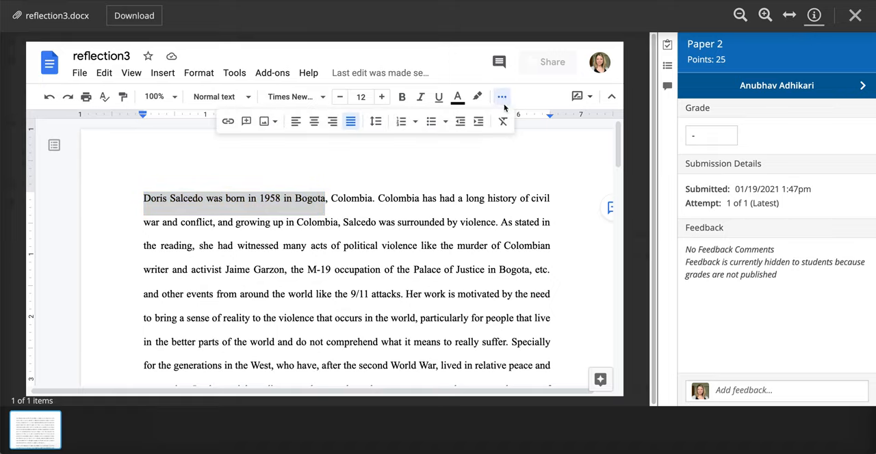
{"action": "mouse_move", "coordinate": [263, 120]}
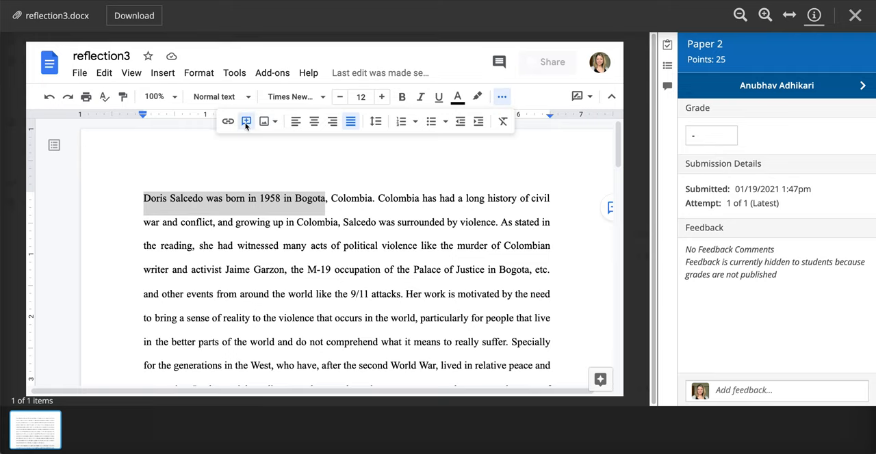
{"action": "type", "text": "Yes!"}
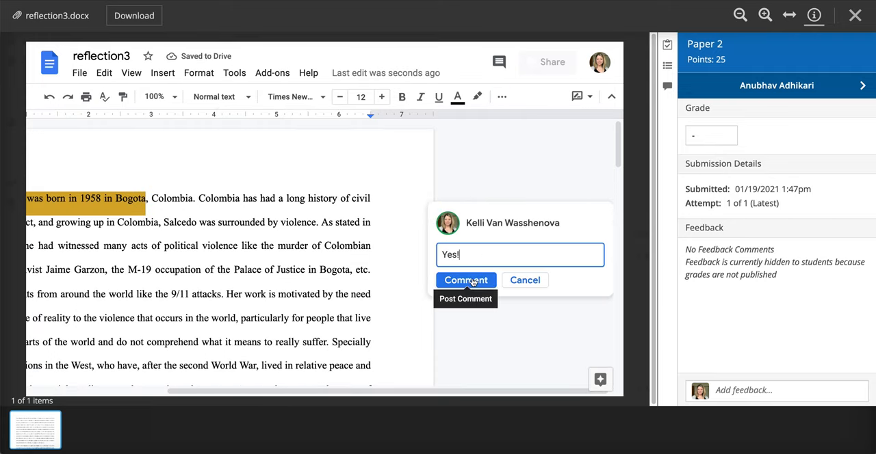
{"action": "left_click", "coordinate": [466, 280]}
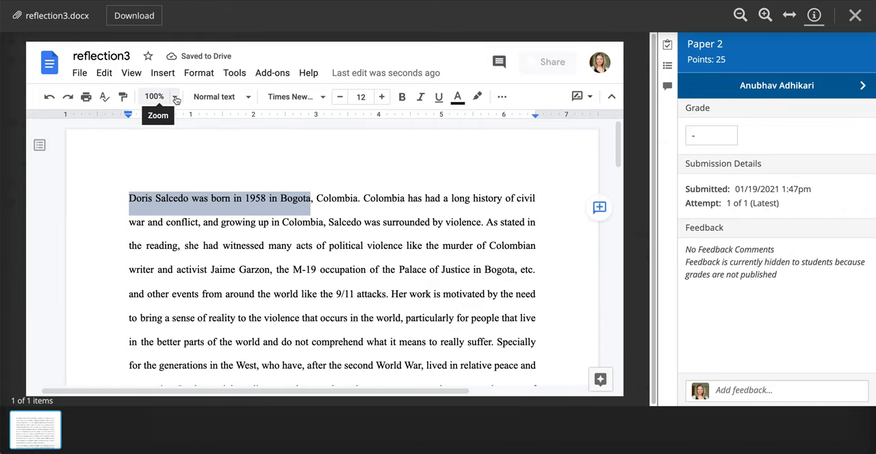
Step: Show the paper at 75 percent zoom and switch into suggesting mode
{"action": "left_click", "coordinate": [176, 96]}
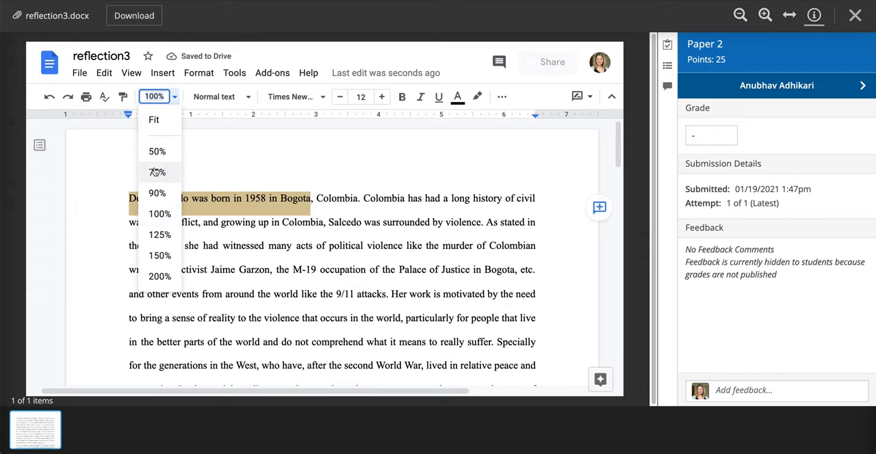
{"action": "left_click", "coordinate": [158, 172]}
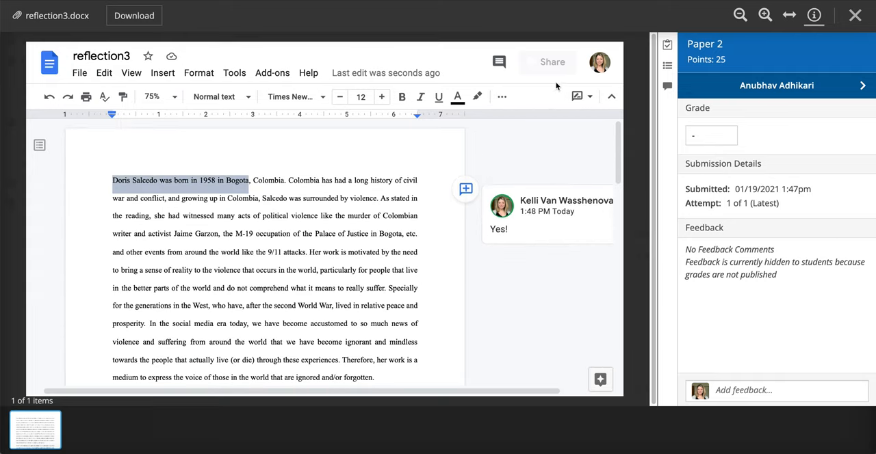
{"action": "left_click", "coordinate": [501, 95]}
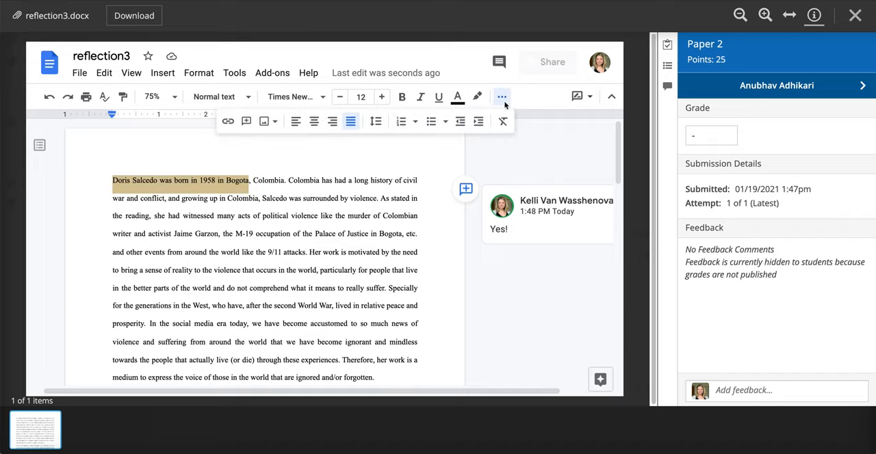
{"action": "mouse_move", "coordinate": [501, 96]}
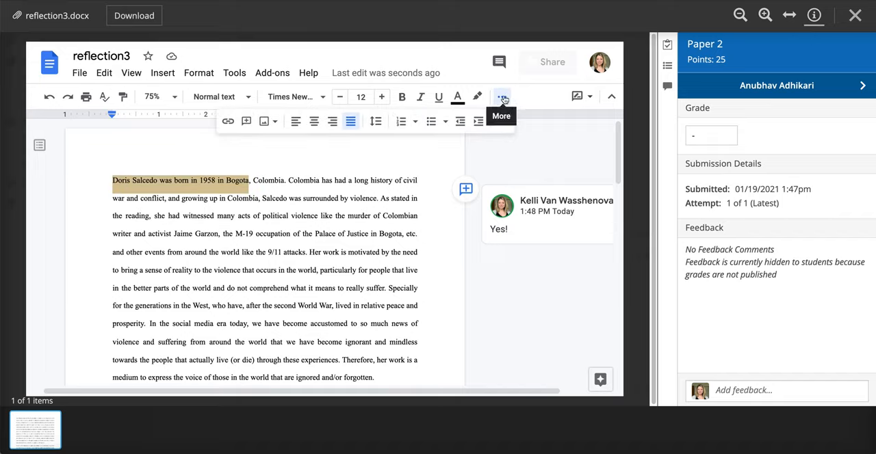
{"action": "left_click", "coordinate": [502, 95]}
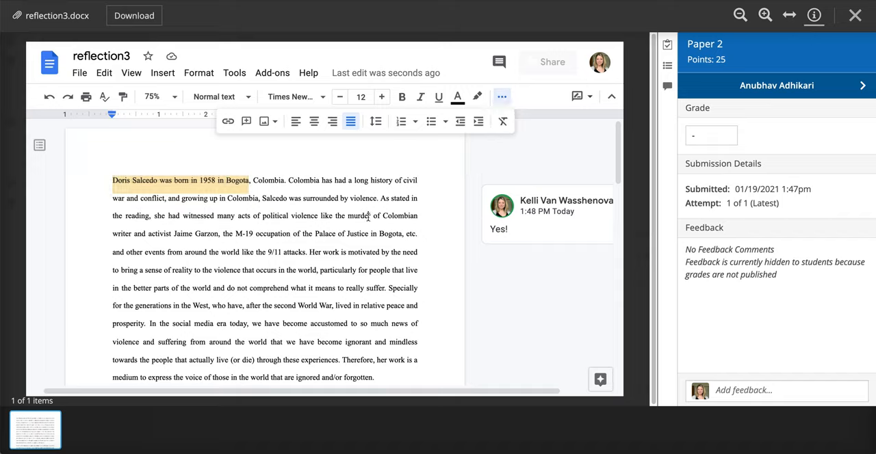
{"action": "mouse_move", "coordinate": [239, 201]}
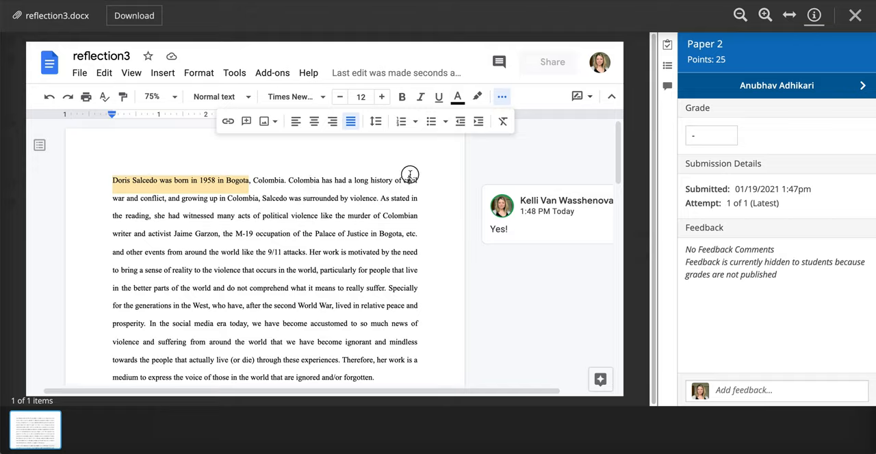
Step: Suggest deleting the Palace of Justice passage and add "YEs this is good." after "forgotten."
{"action": "left_click_drag", "start_coordinate": [410, 175], "coordinate": [308, 252]}
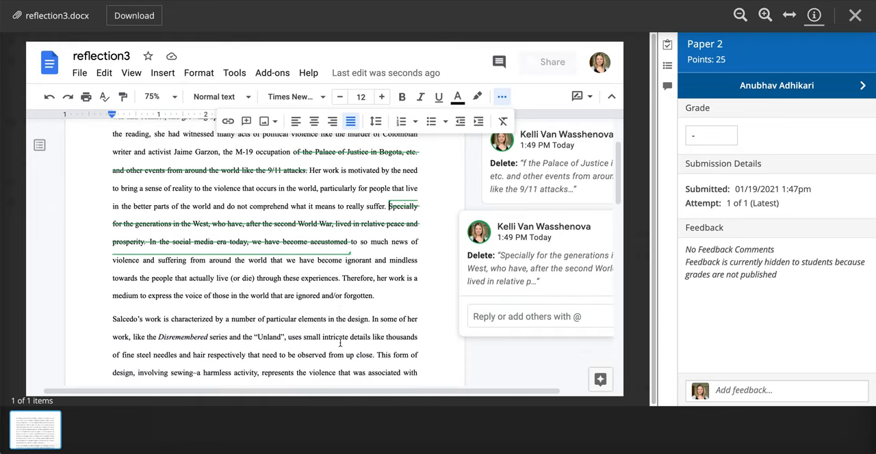
{"action": "left_click", "coordinate": [375, 296]}
{"action": "type", "text": " Y"}
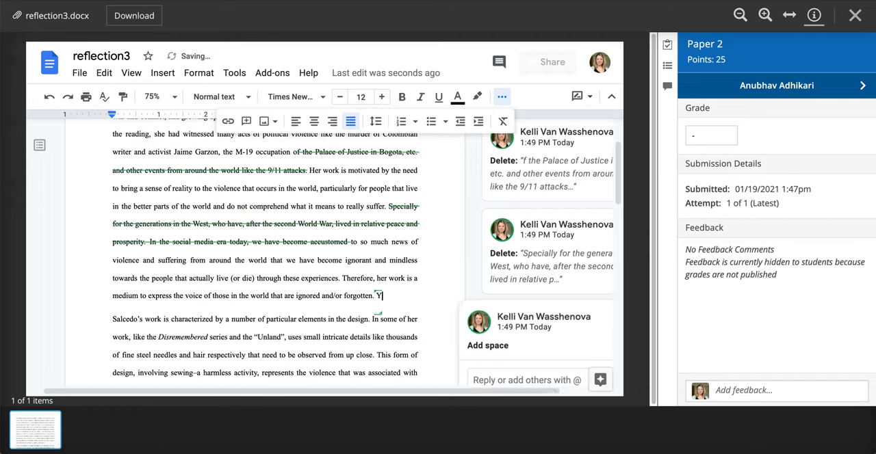
{"action": "type", "text": "Es this is a"}
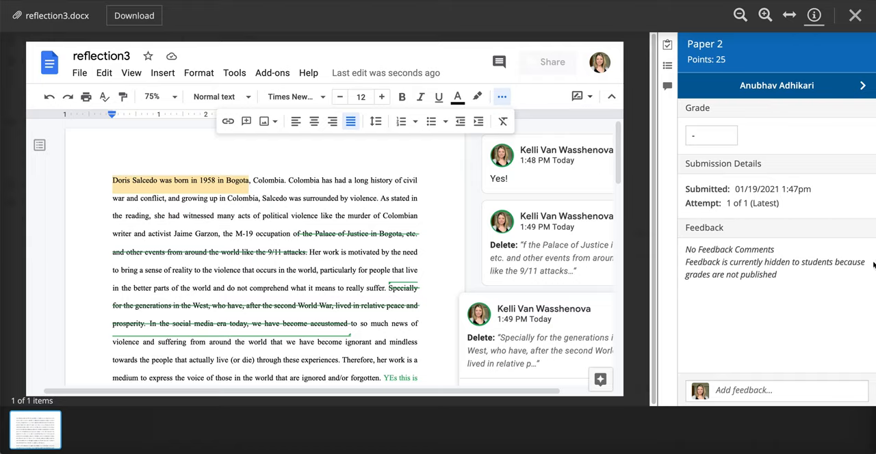
Step: Send a General feedback comment on the submission and enter a grade of B
{"action": "left_click", "coordinate": [712, 135]}
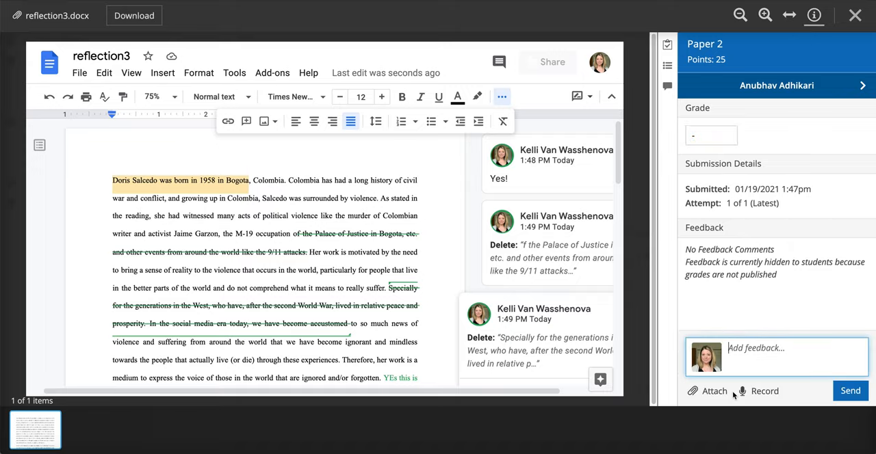
{"action": "type", "text": "Genera"}
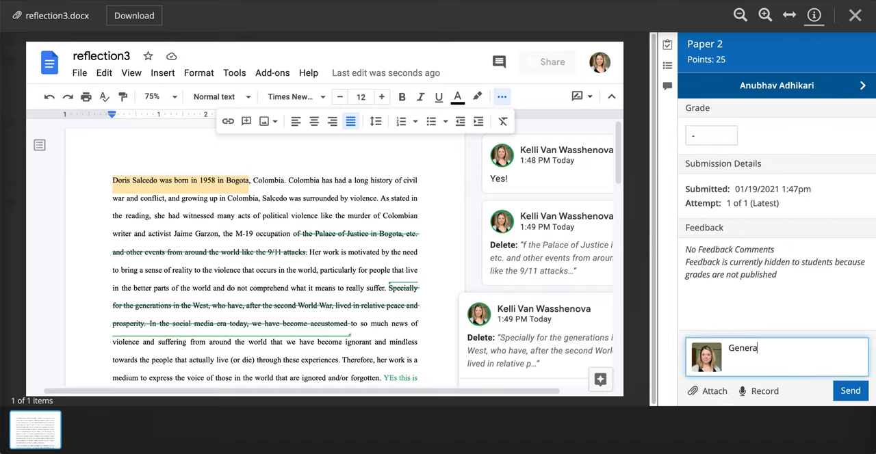
{"action": "type", "text": "feedback"}
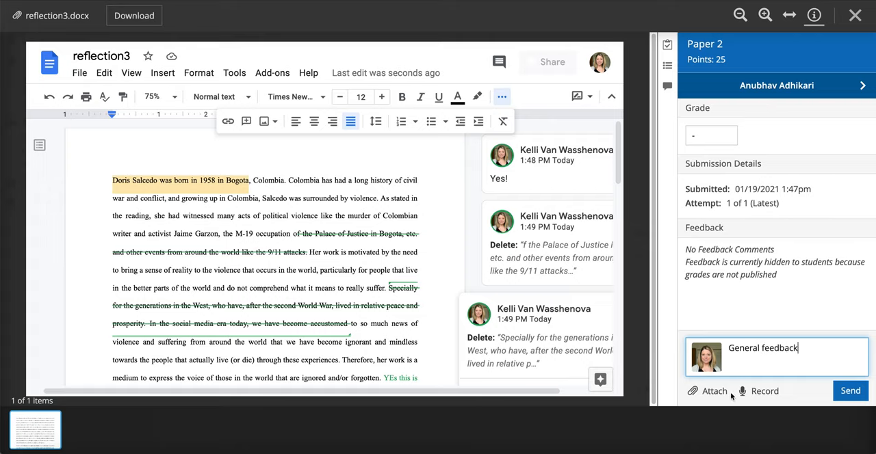
{"action": "left_click", "coordinate": [850, 391]}
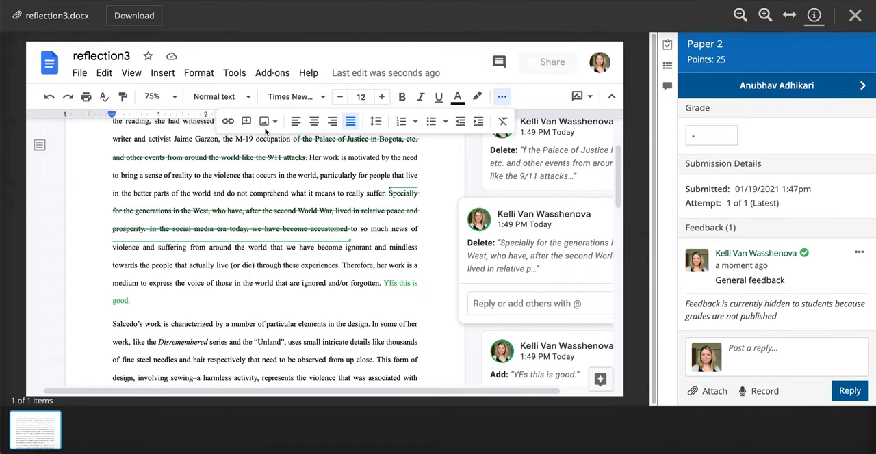
{"action": "left_click", "coordinate": [712, 136]}
{"action": "type", "text": "B"}
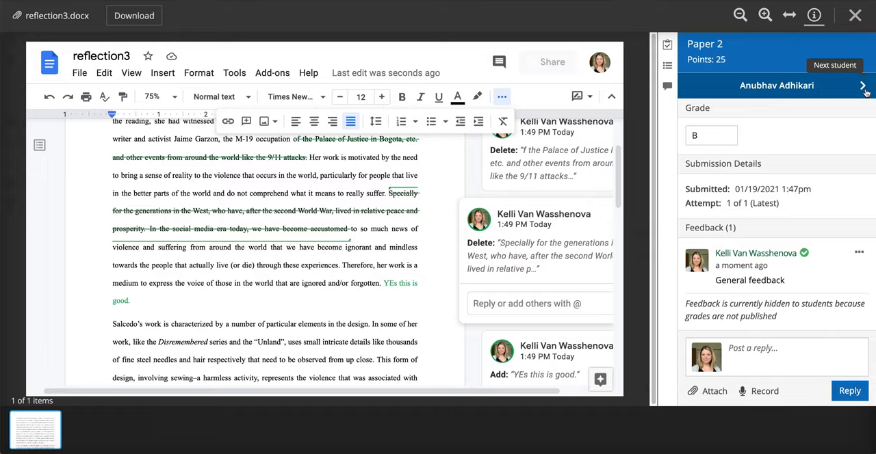
Step: Grade the next student's final paper A with a suggested deletion in the intro
{"action": "left_click", "coordinate": [865, 85]}
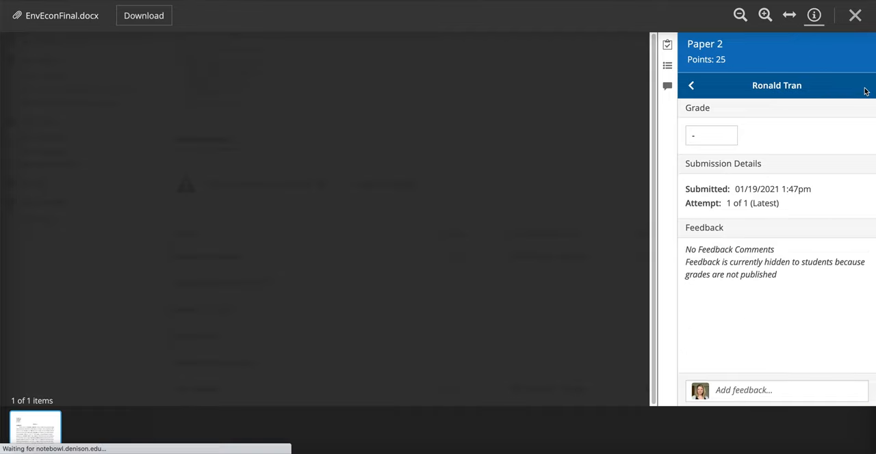
{"action": "mouse_move", "coordinate": [364, 219]}
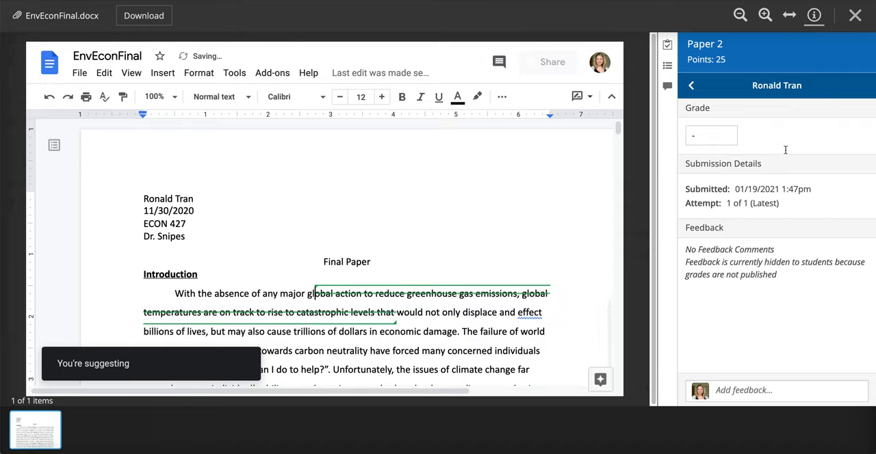
{"action": "type", "text": "A"}
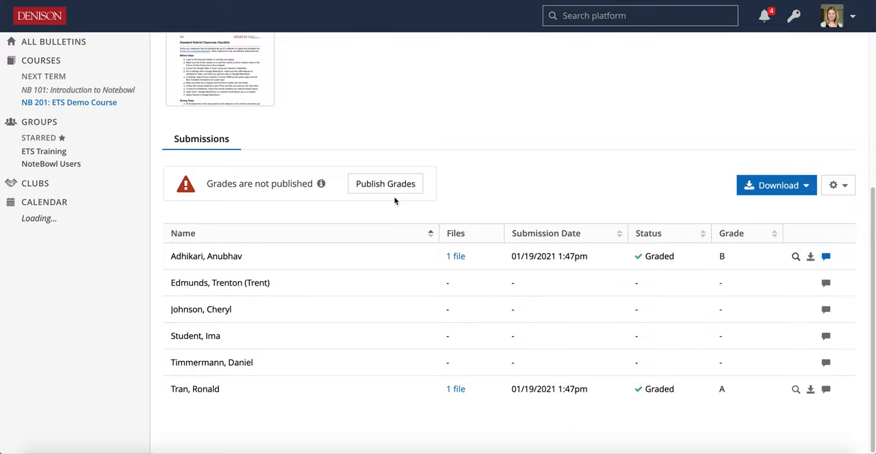
Step: Publish all Paper 2 grades and show the General feedback on the first submission
{"action": "left_click", "coordinate": [385, 183]}
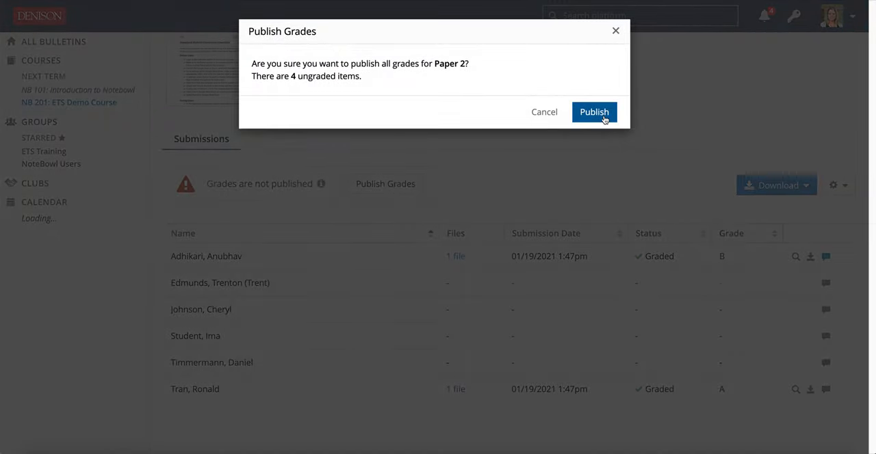
{"action": "left_click", "coordinate": [594, 113]}
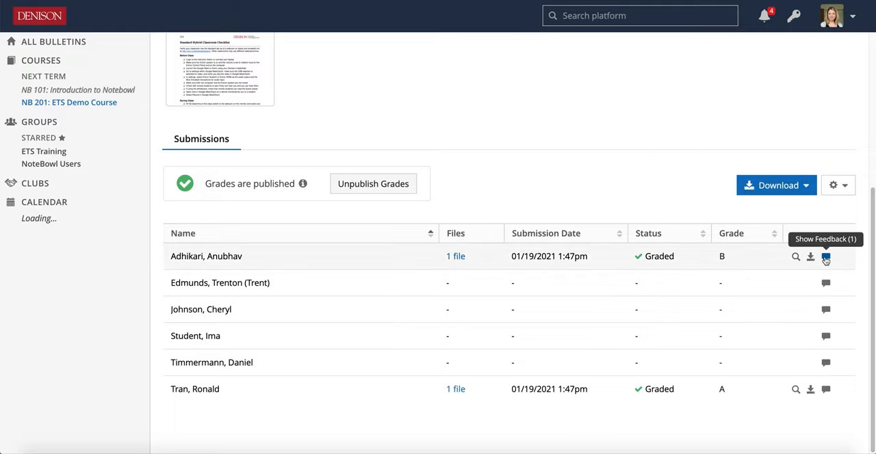
{"action": "left_click", "coordinate": [827, 257]}
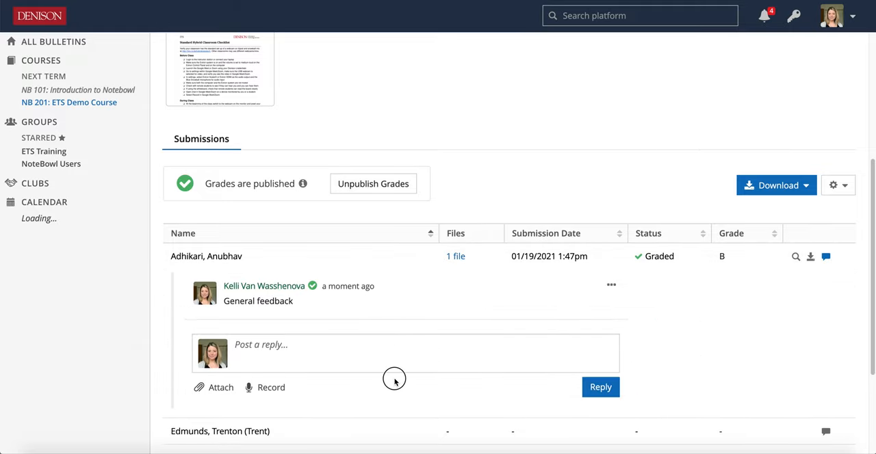